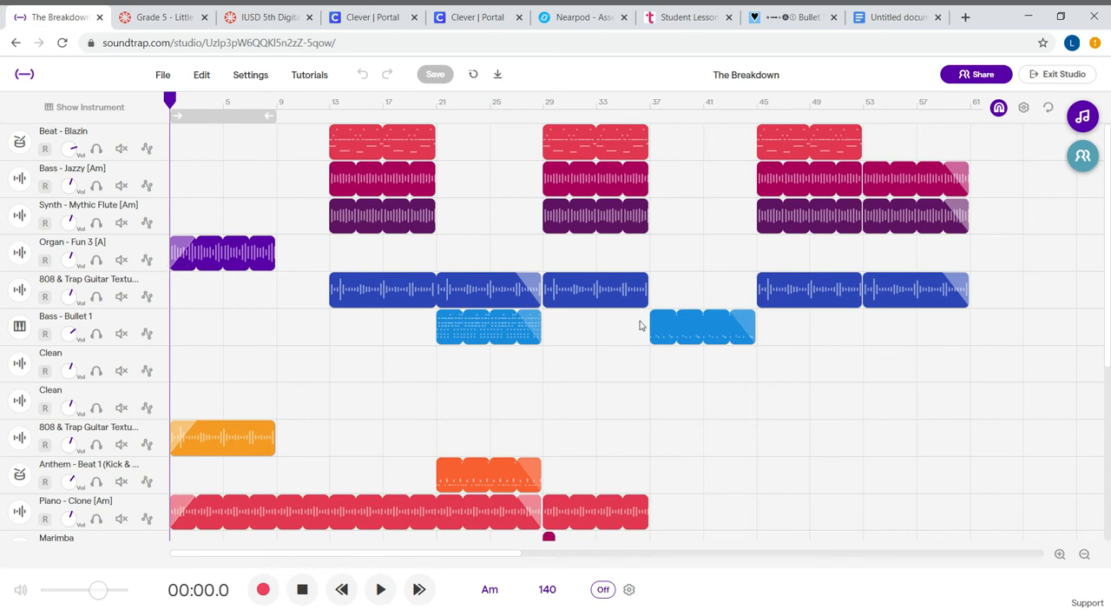
pyautogui.moveTo(603, 331)
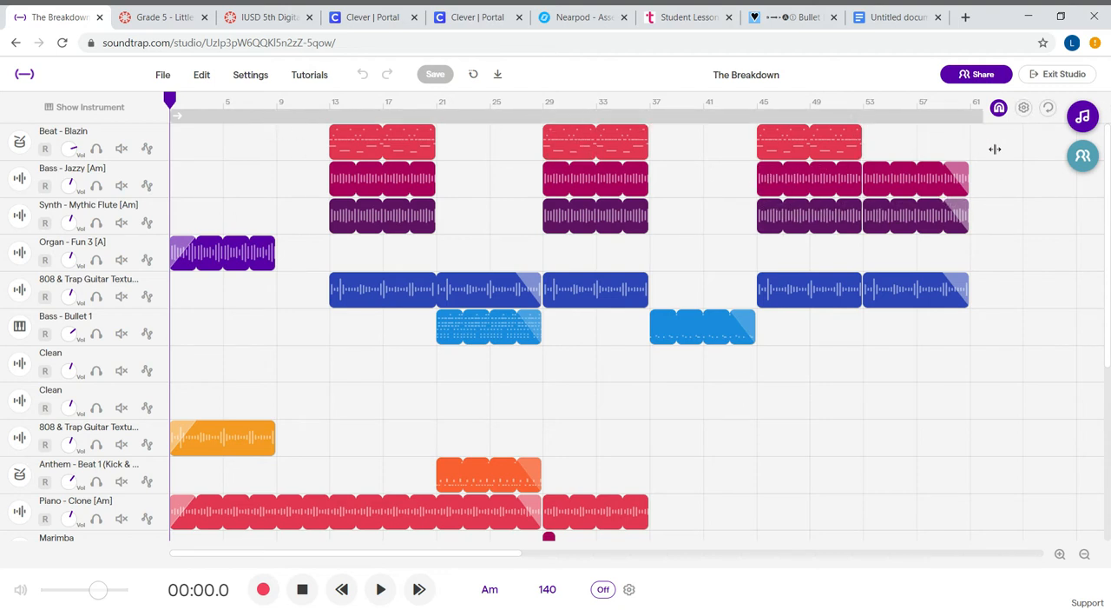
pyautogui.moveTo(695, 271)
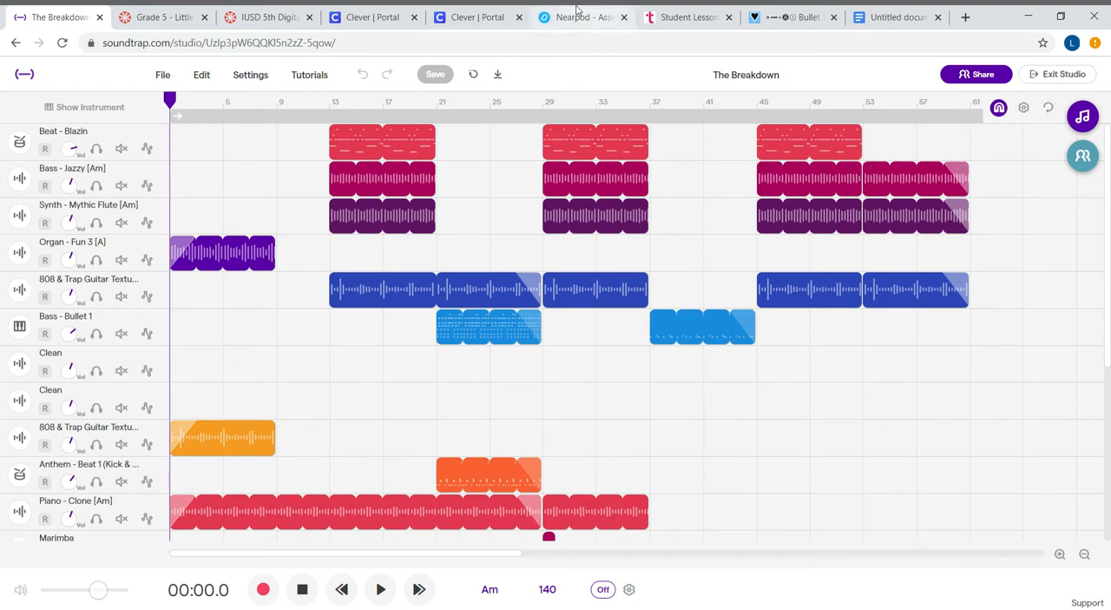
pyautogui.moveTo(390, 196)
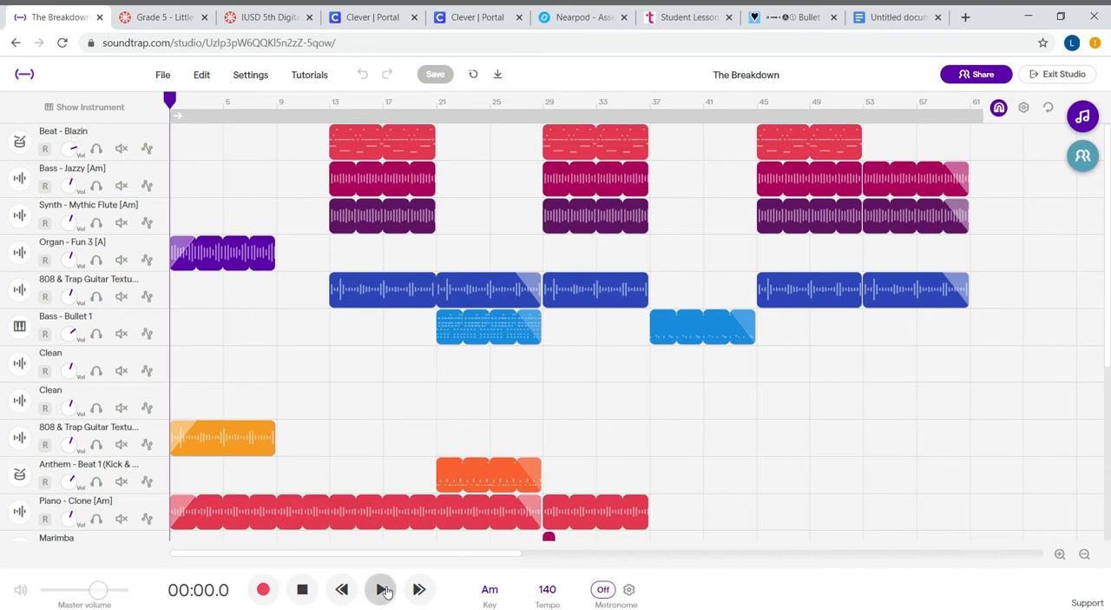
# Step: Start playing The Breakdown from 00:00
pyautogui.scroll(-3)
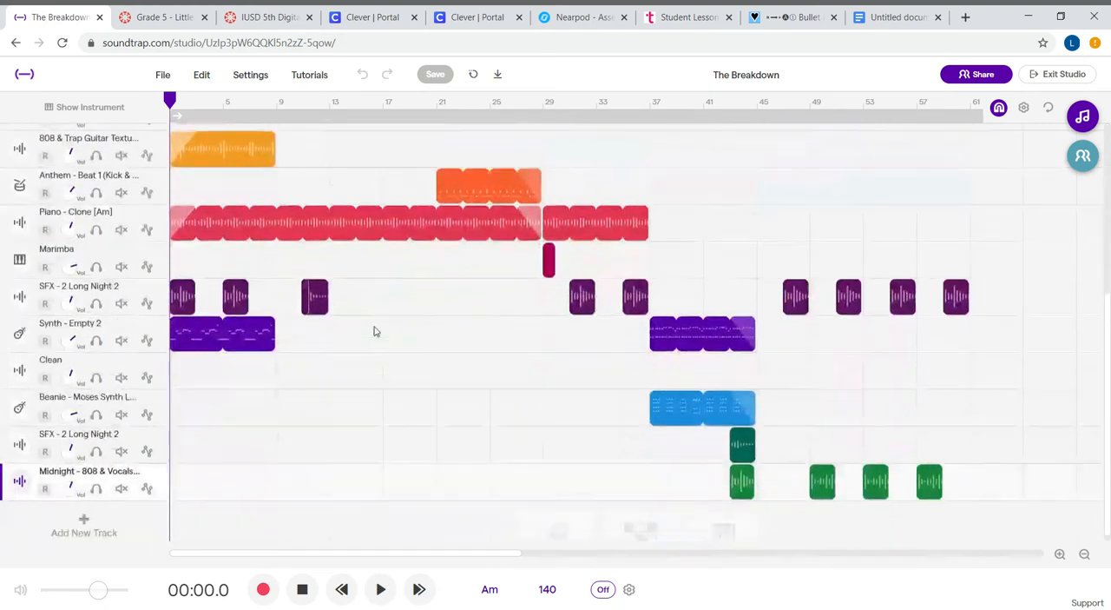
pyautogui.scroll(3)
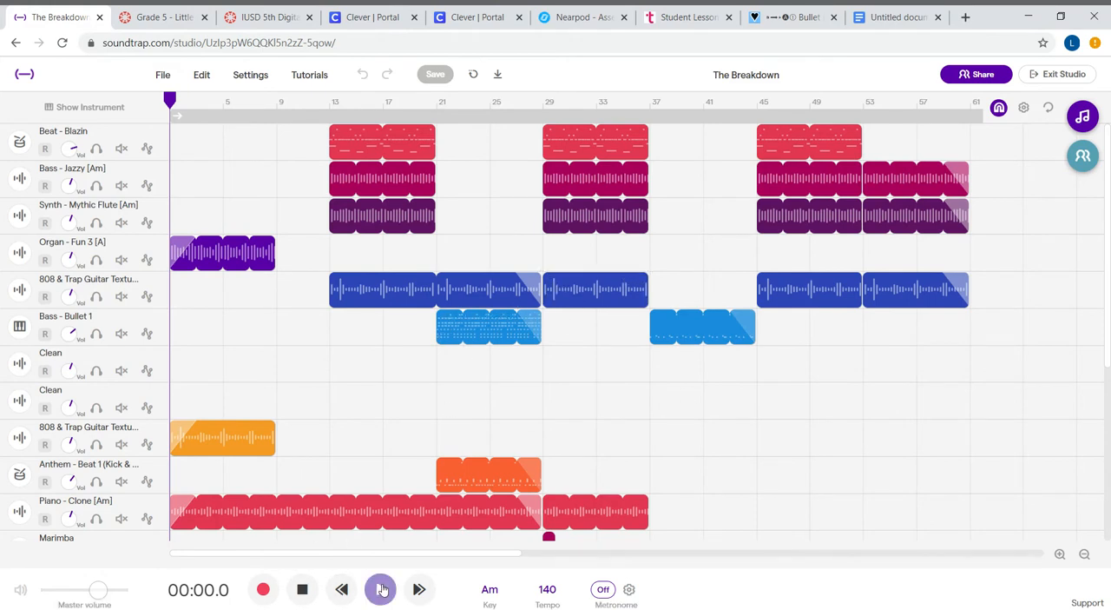
pyautogui.click(380, 588)
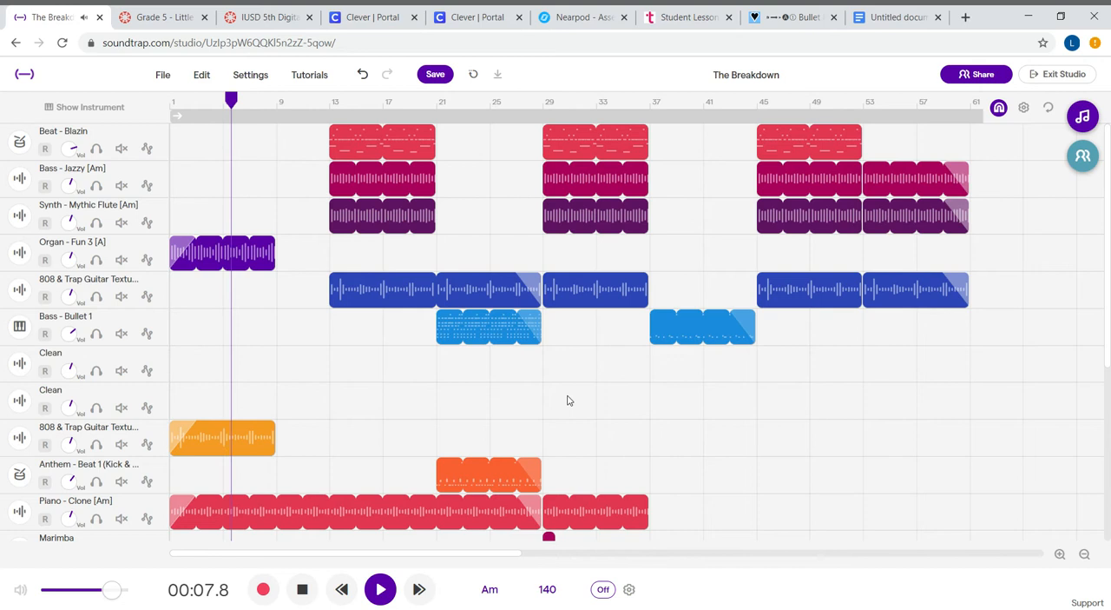
# Step: Keep The Breakdown playing through its opening sections to about 0:54
pyautogui.click(380, 589)
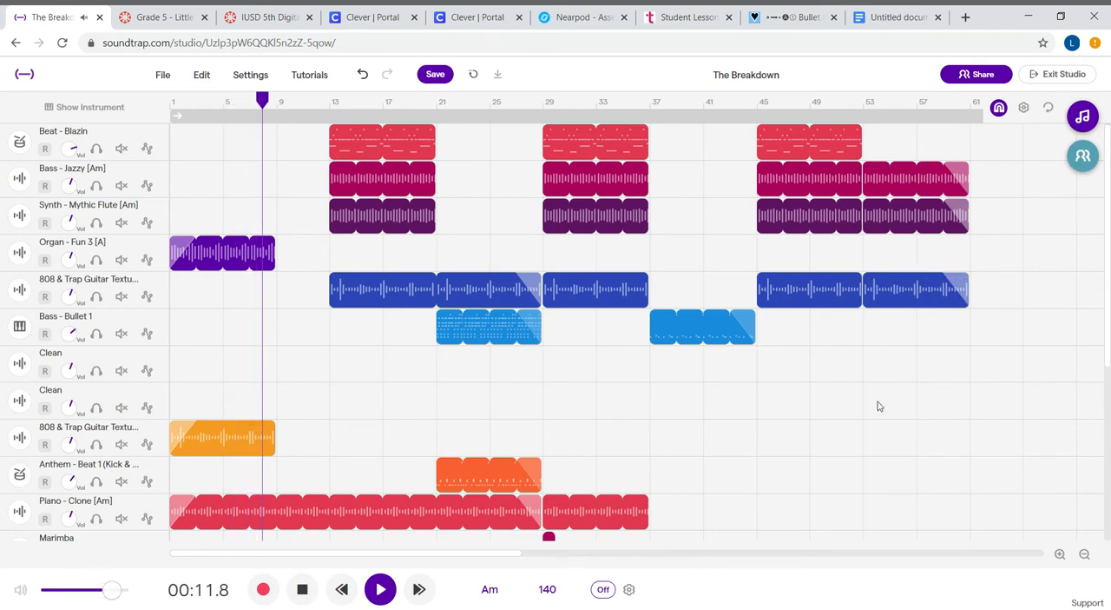
pyautogui.click(379, 588)
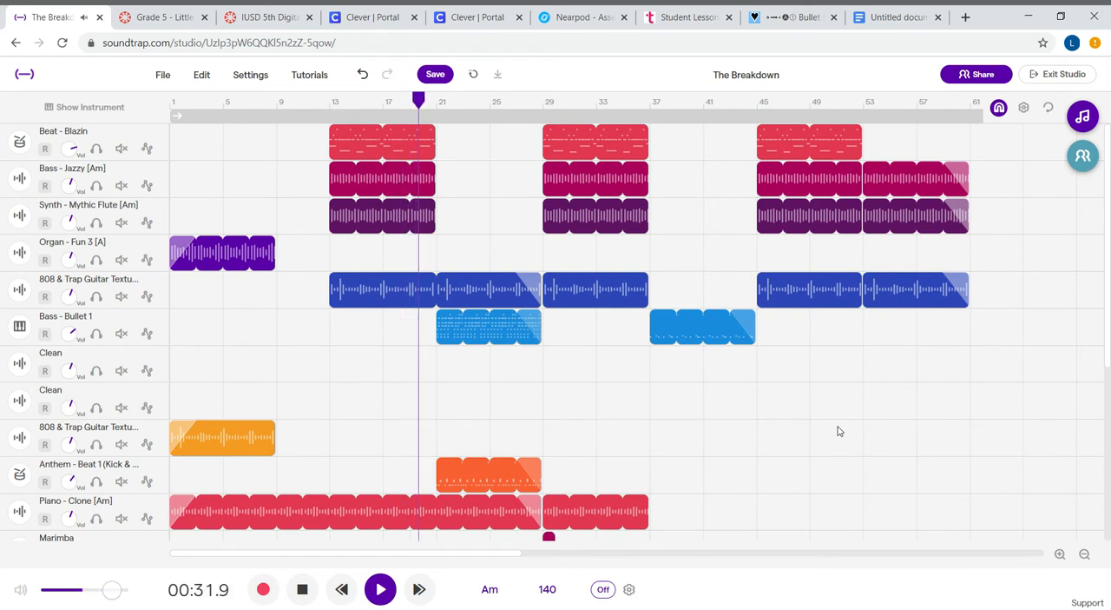
pyautogui.click(380, 589)
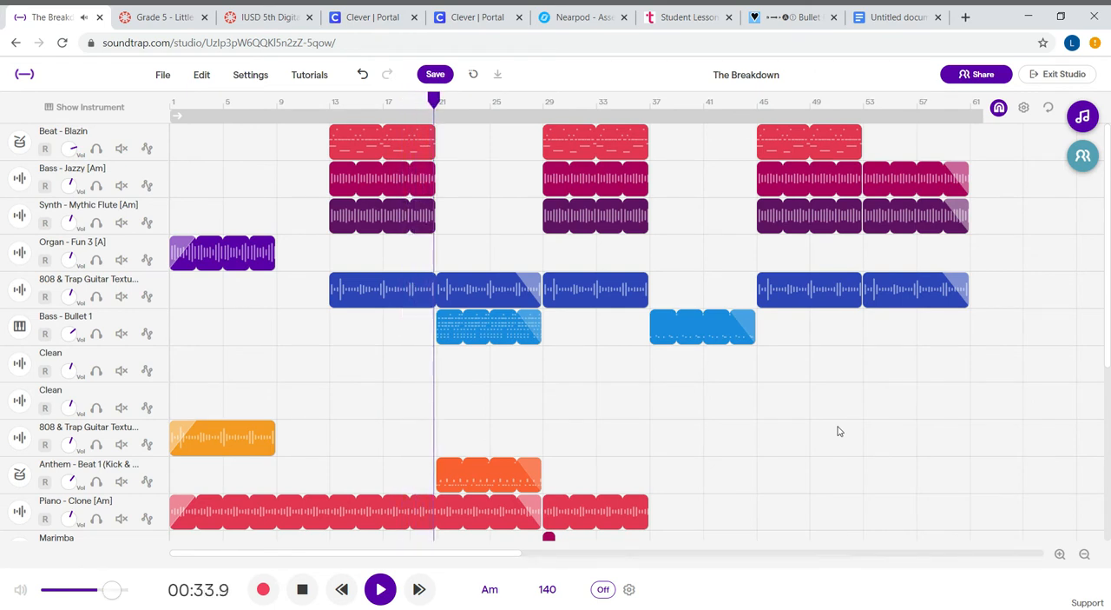
pyautogui.scroll(-3)
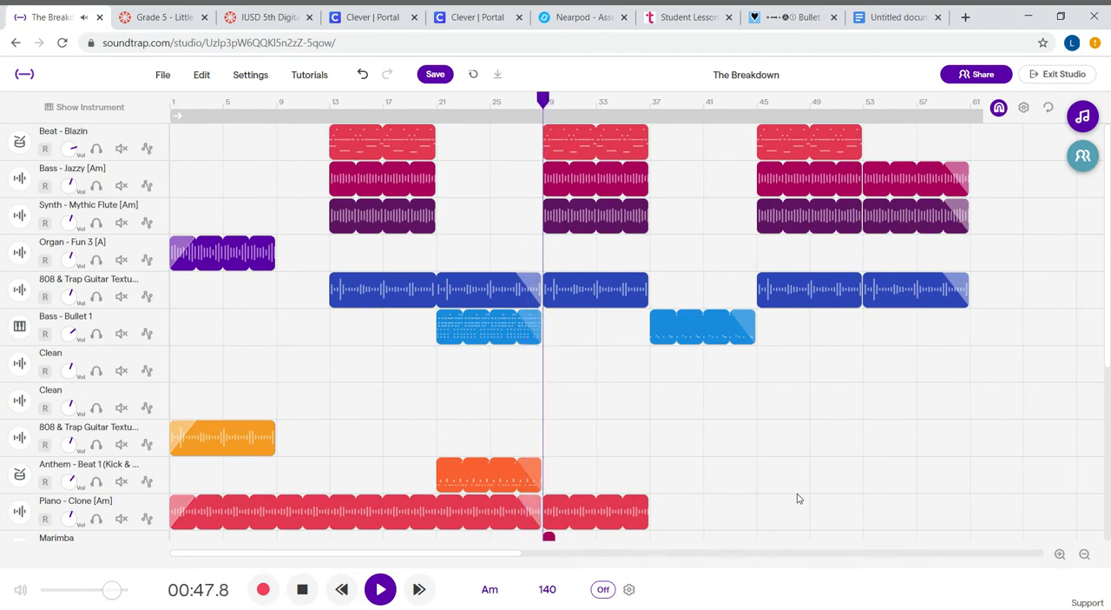
pyautogui.click(379, 589)
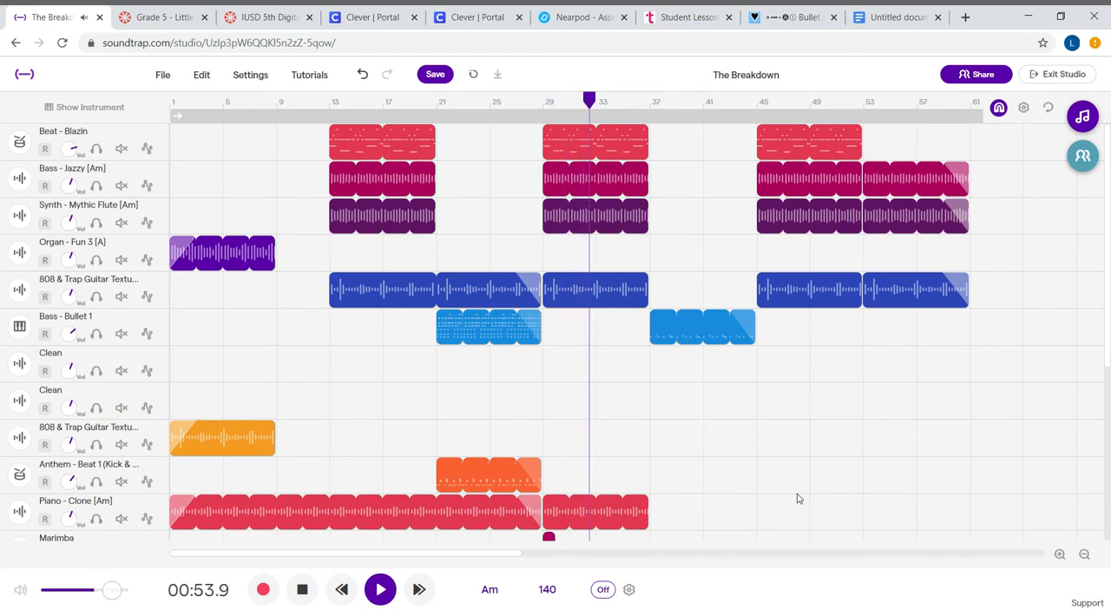
# Step: Keep playback running to about 1:44 while scrolling down to watch the lower tracks
pyautogui.scroll(-3)
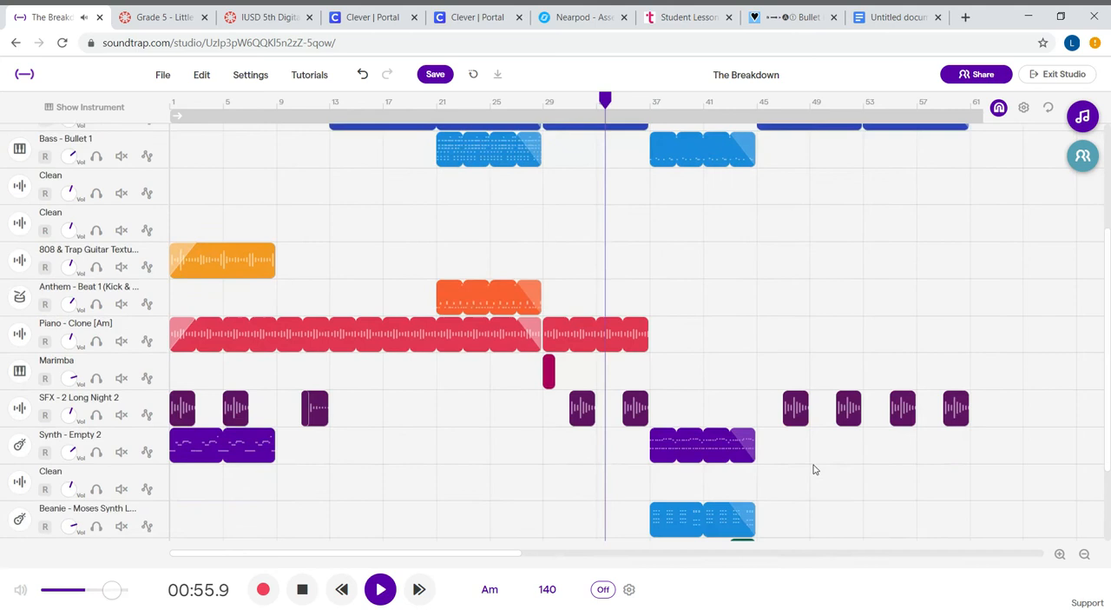
pyautogui.scroll(-3)
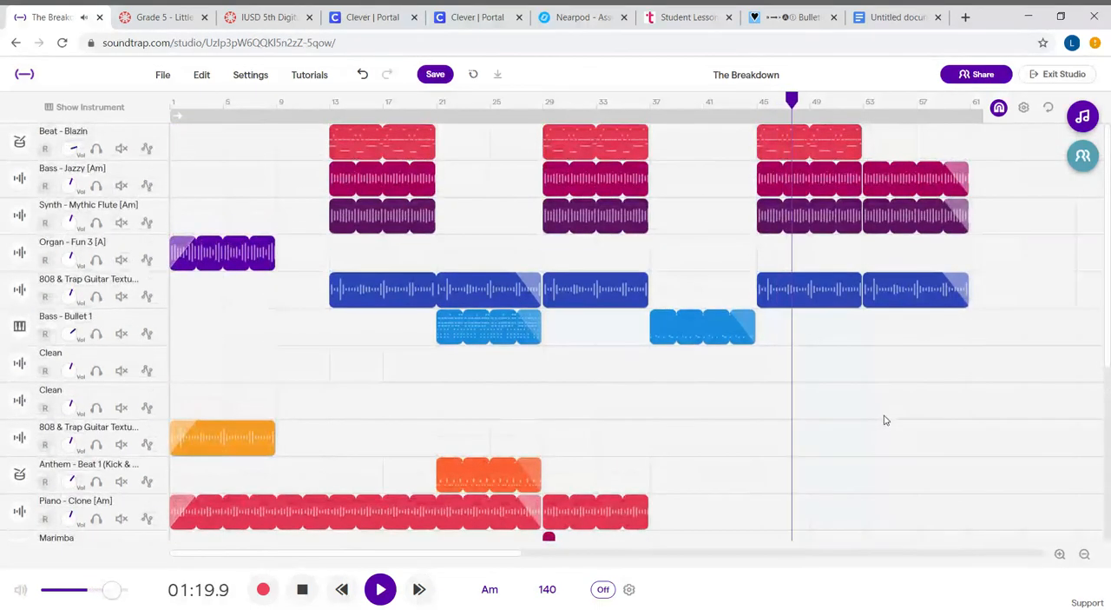
pyautogui.scroll(-3)
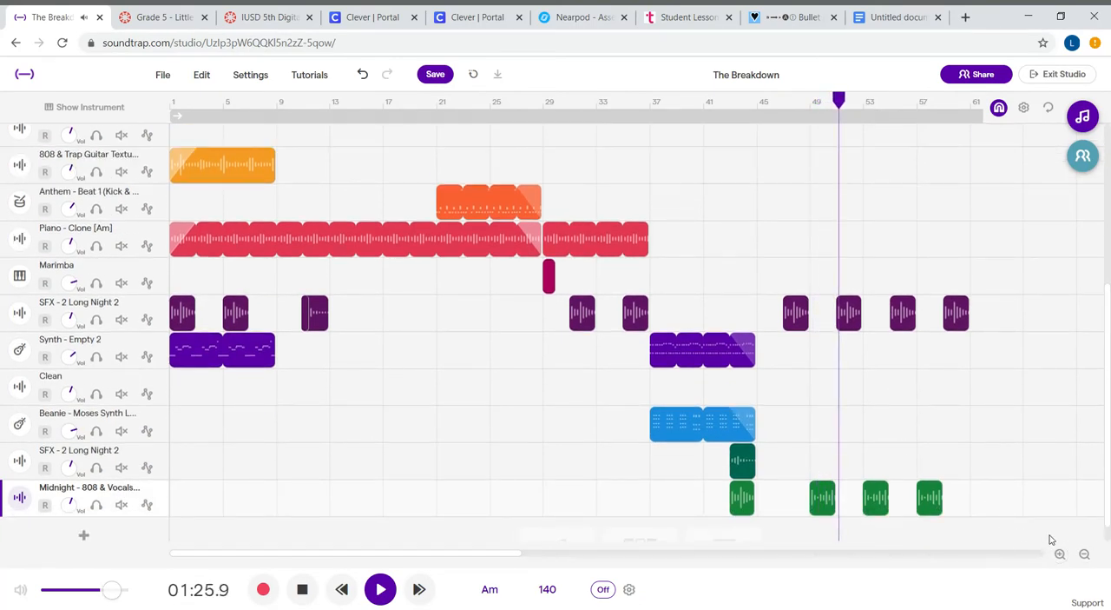
pyautogui.scroll(3)
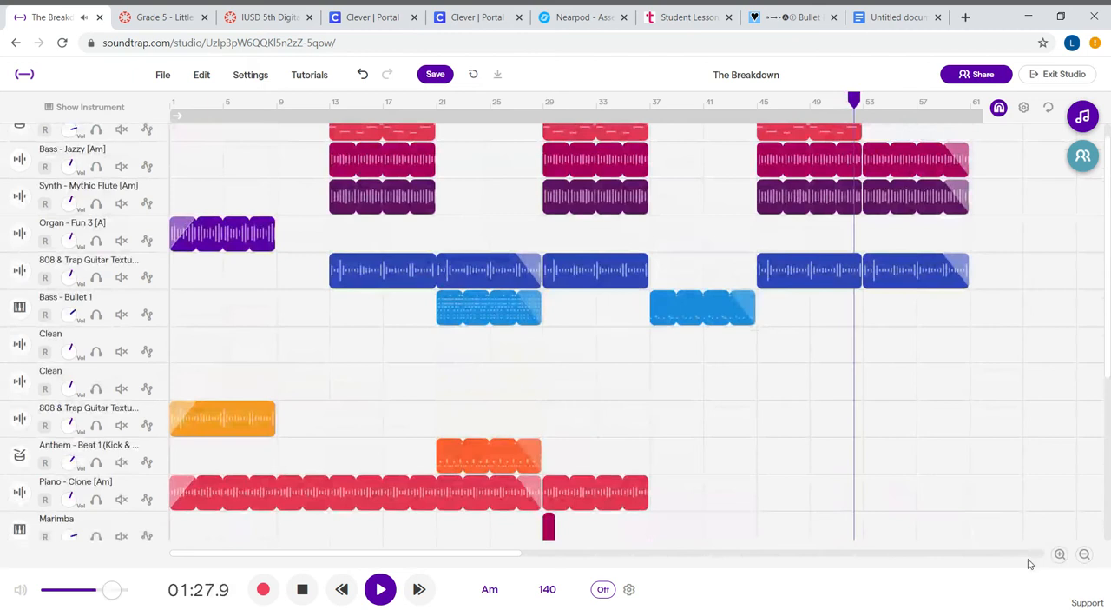
pyautogui.click(380, 589)
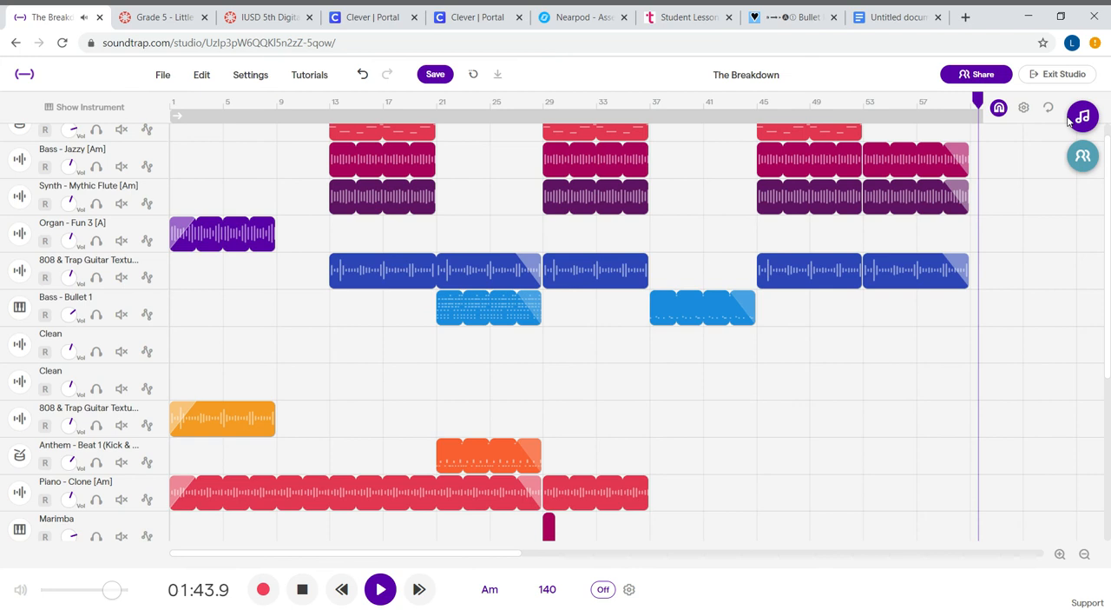
# Step: Stop The Breakdown's playback at 1:45.7, just past the last clips
pyautogui.click(380, 588)
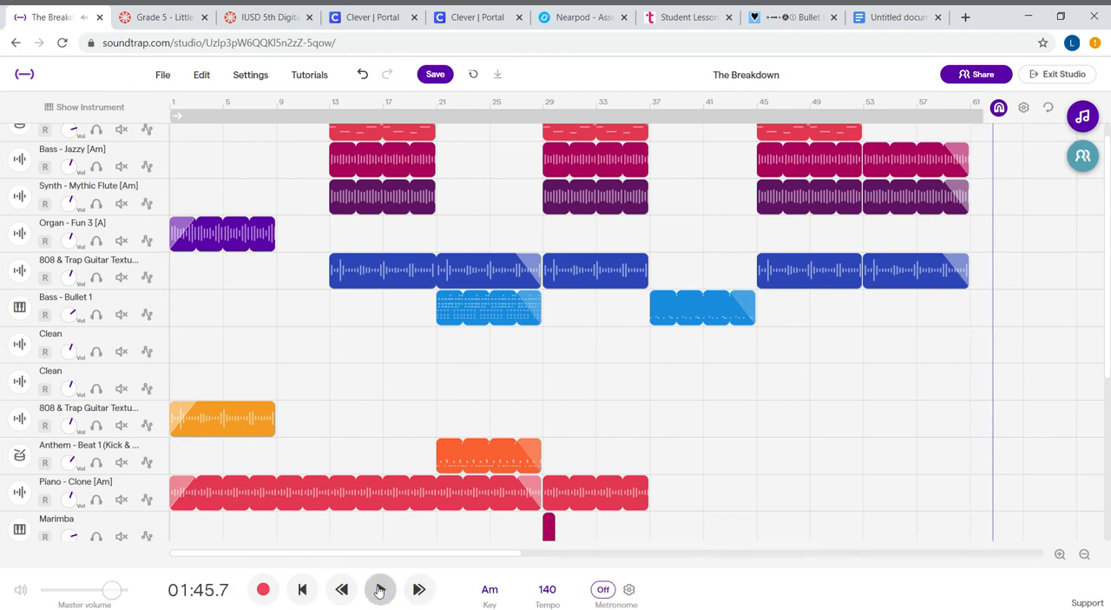
pyautogui.click(380, 589)
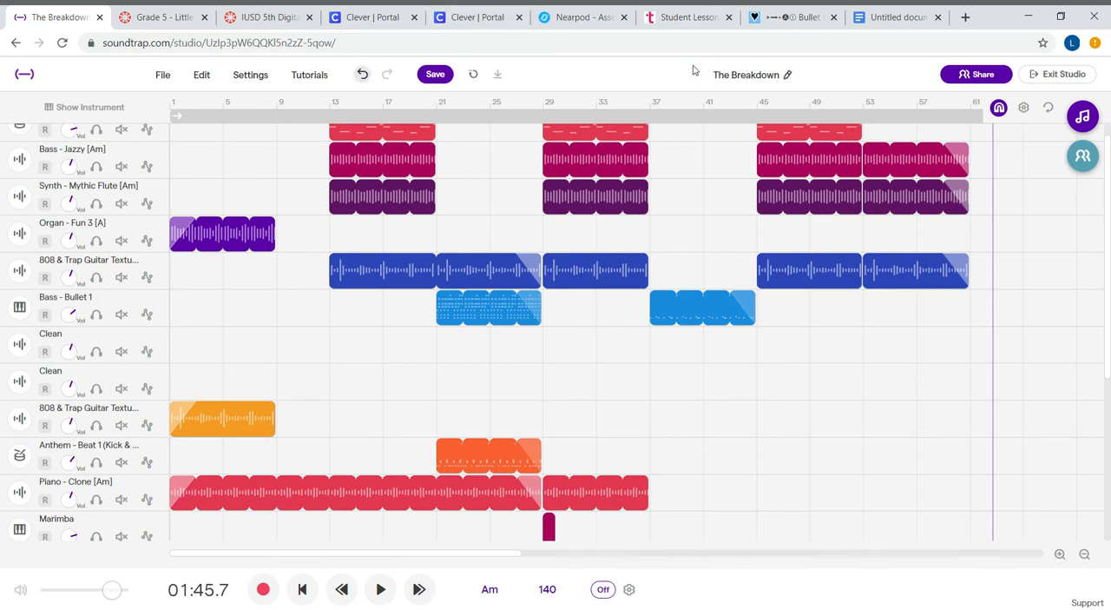
# Step: Save The Breakdown from the top toolbar
pyautogui.click(435, 74)
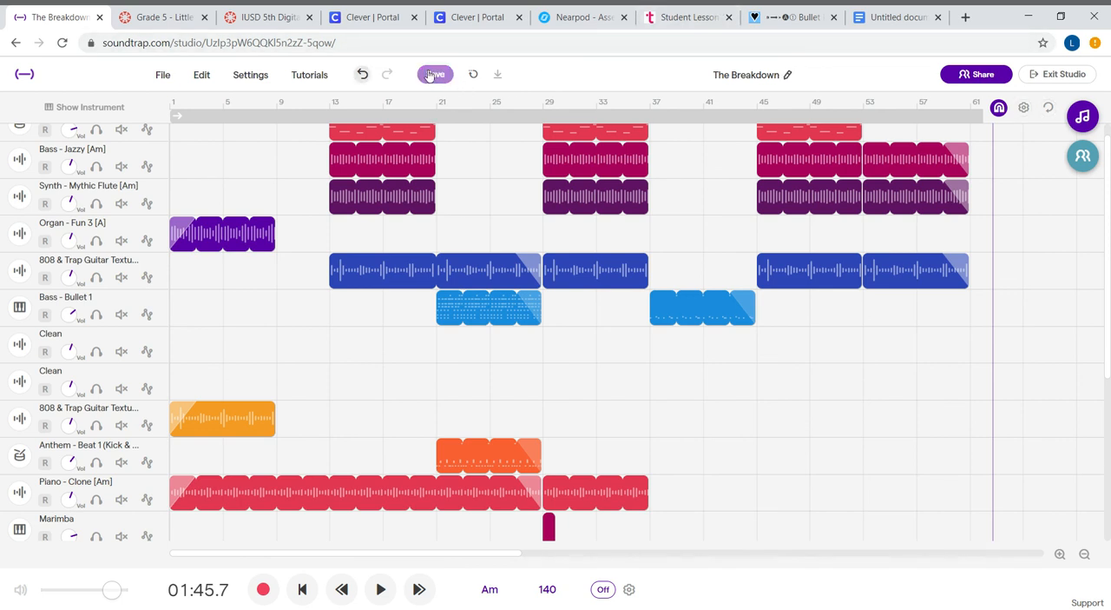
pyautogui.click(434, 74)
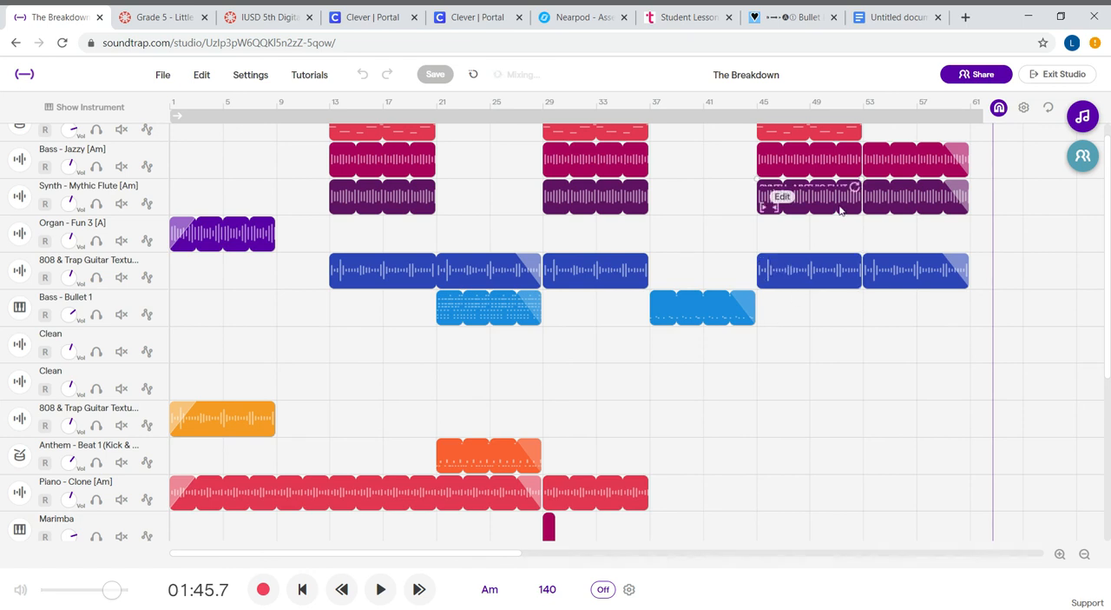
pyautogui.moveTo(1048, 109)
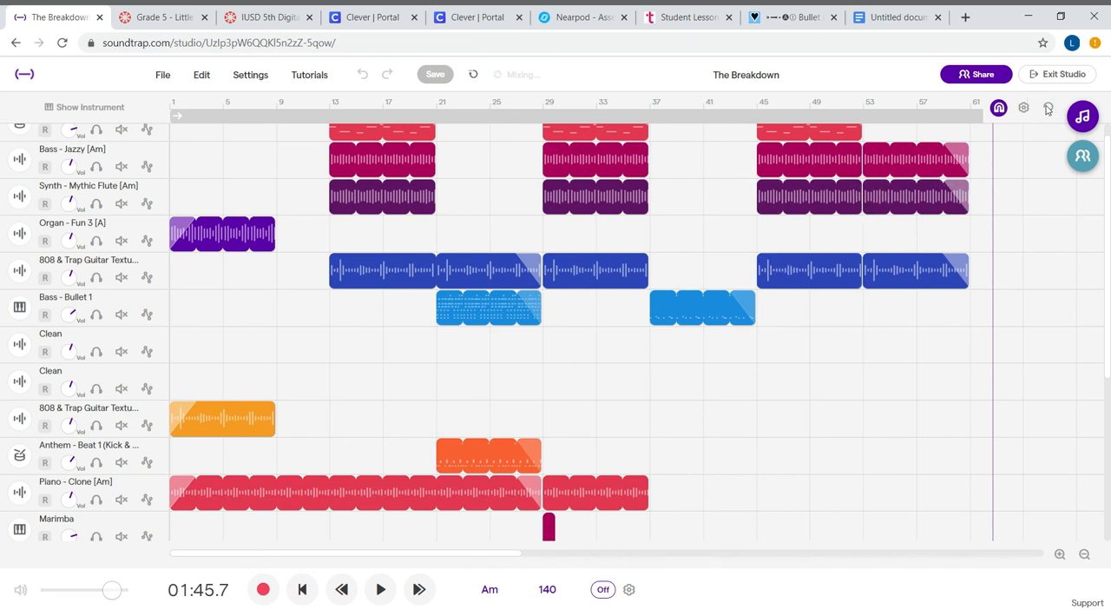